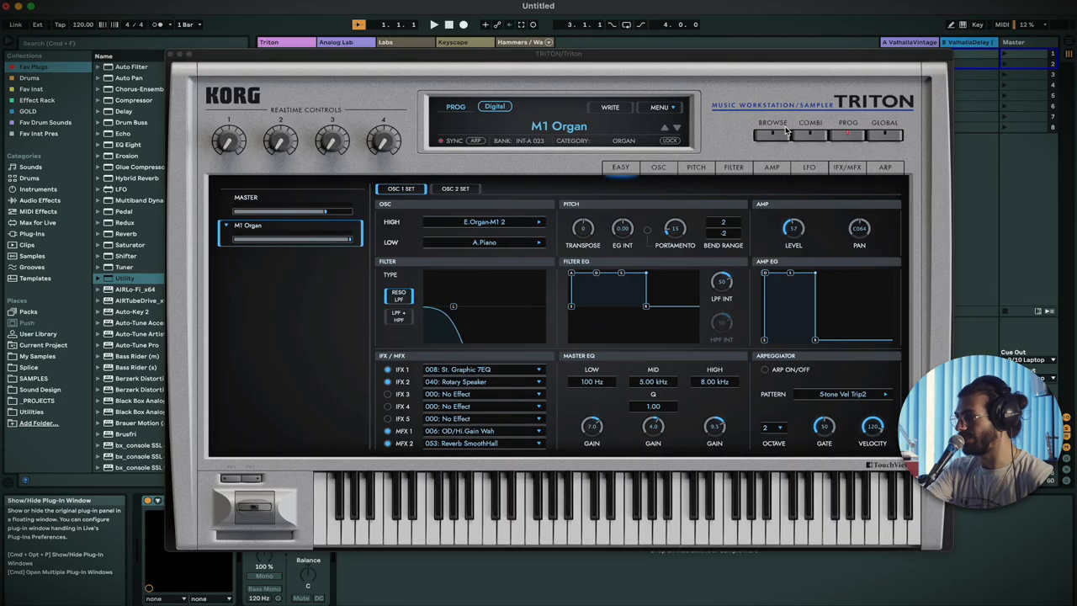
# Show the Triton Prog Browser listing all presets, keeping M1 Organ as the current program
pyautogui.click(771, 123)
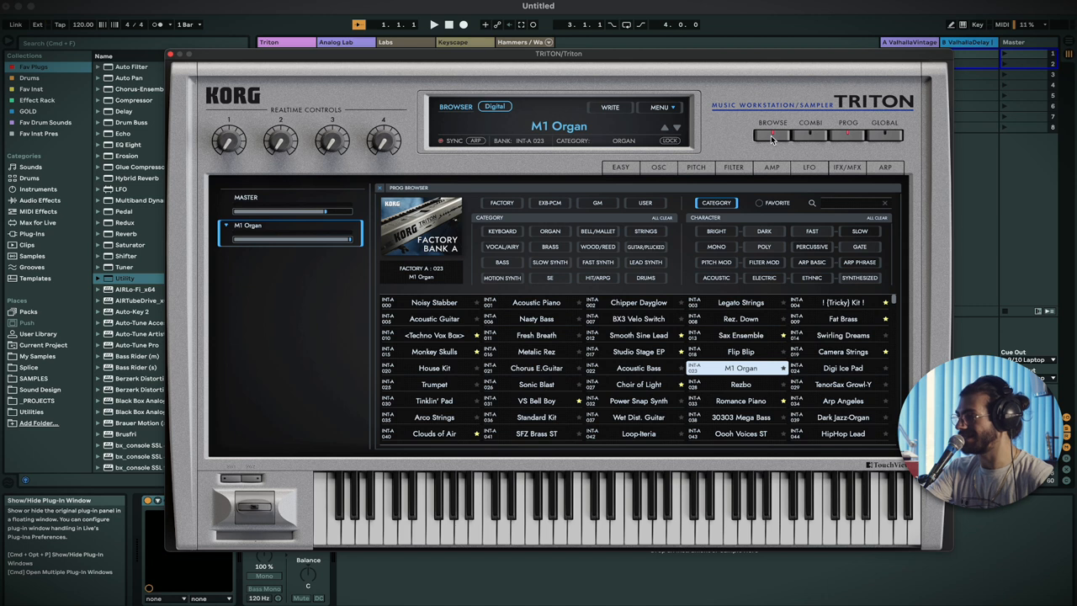